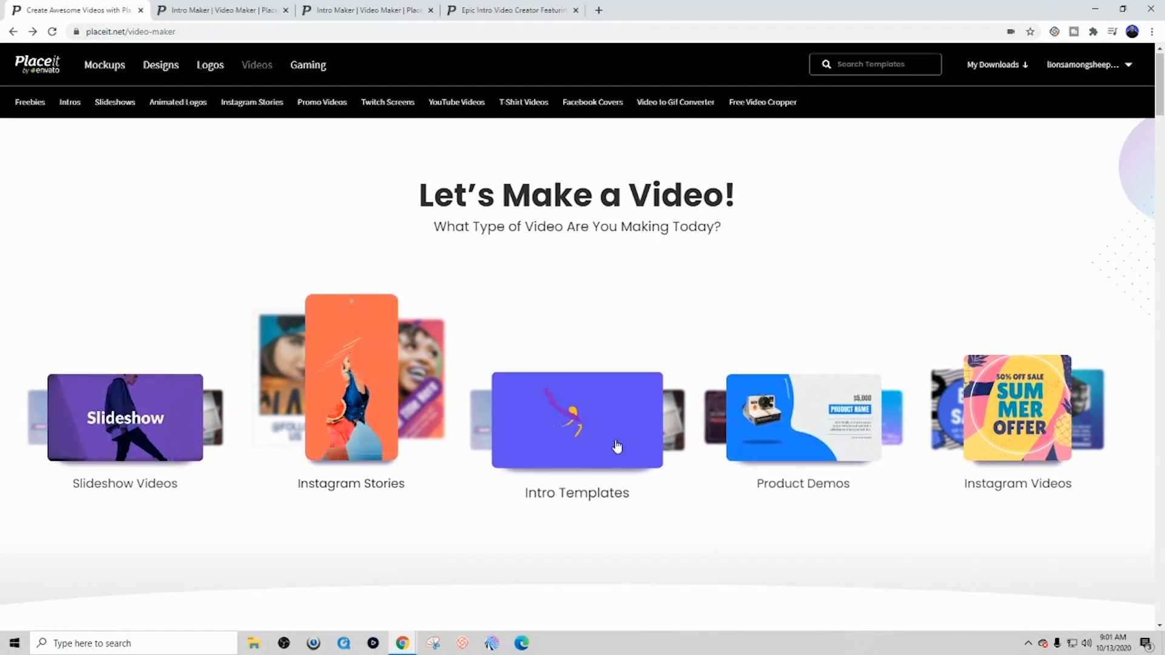
- Open the Intro Templates gallery and scroll through its tag filter list
left_click(576, 420)
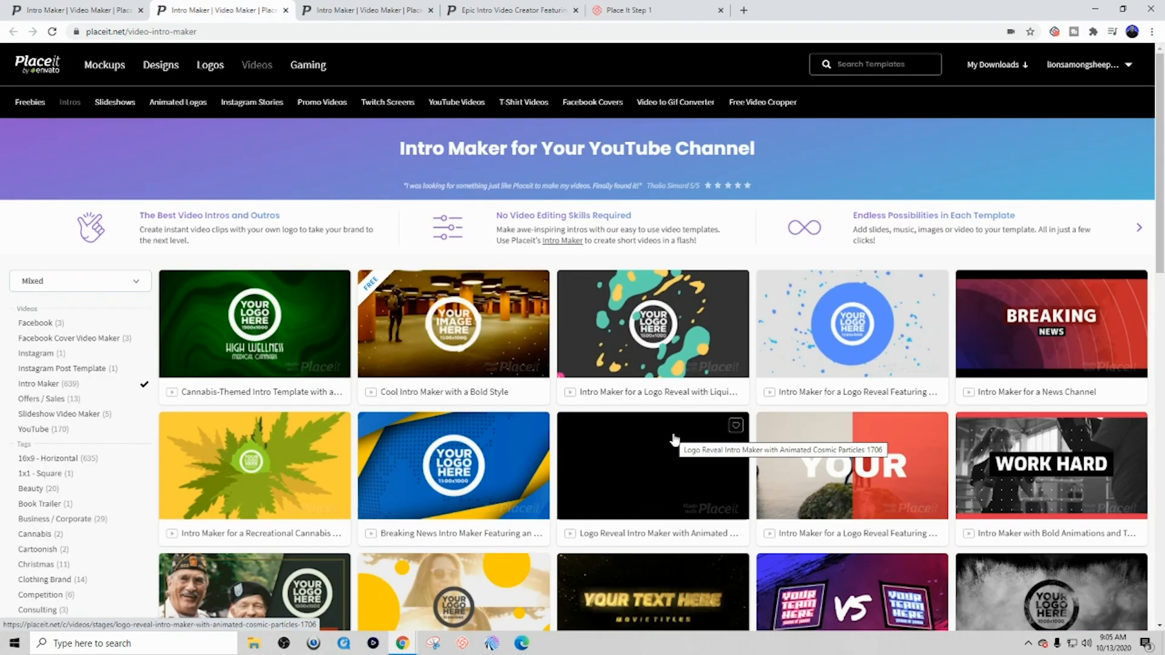
mouse_move(684, 391)
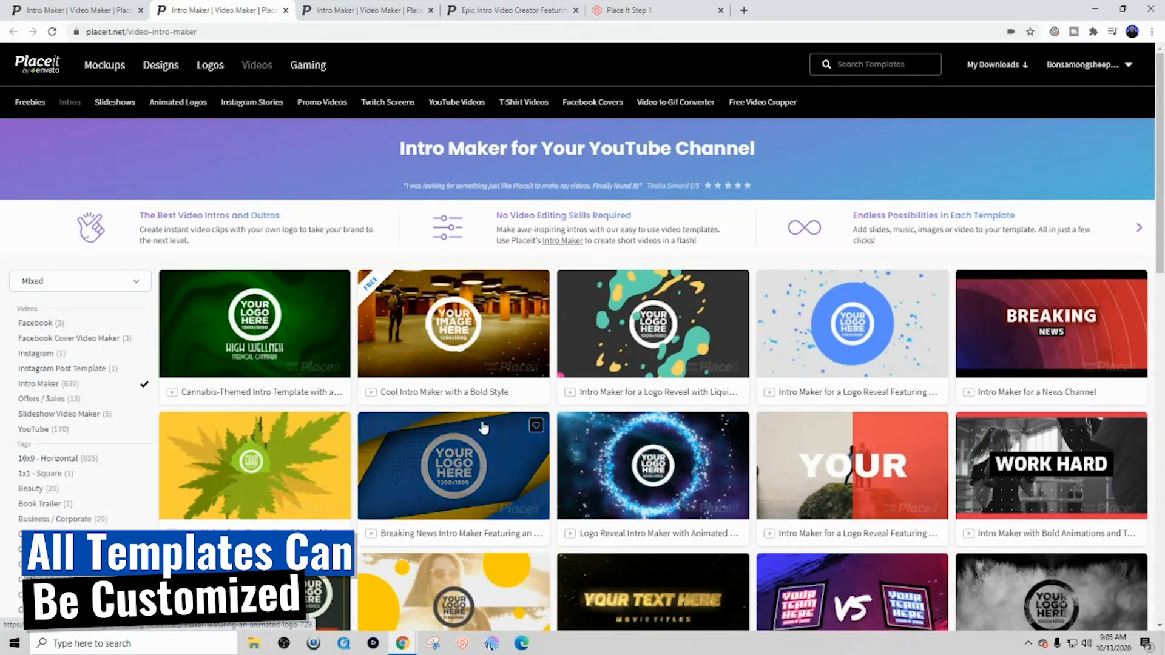
mouse_move(594, 481)
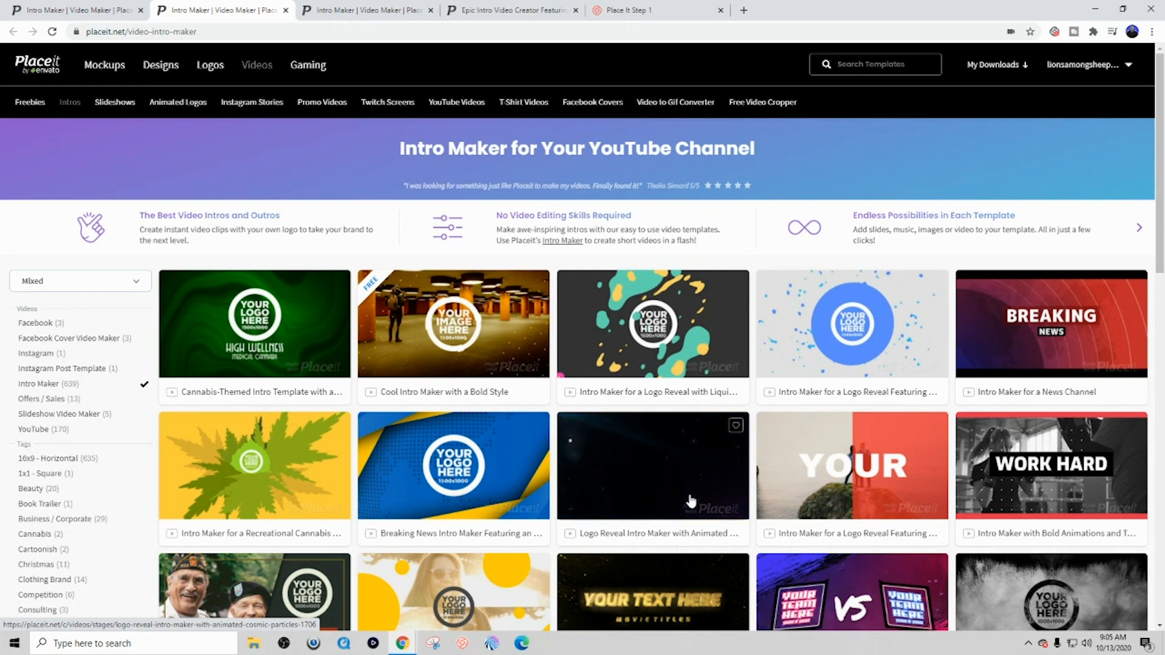
scroll("down", 3)
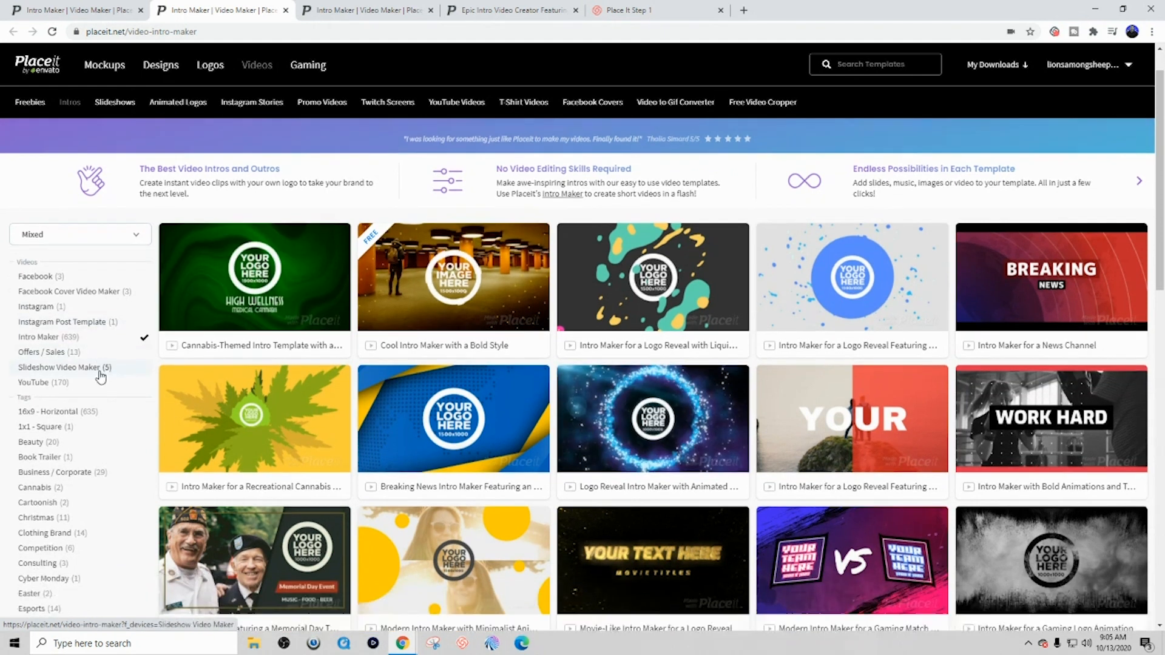
scroll("down", 3)
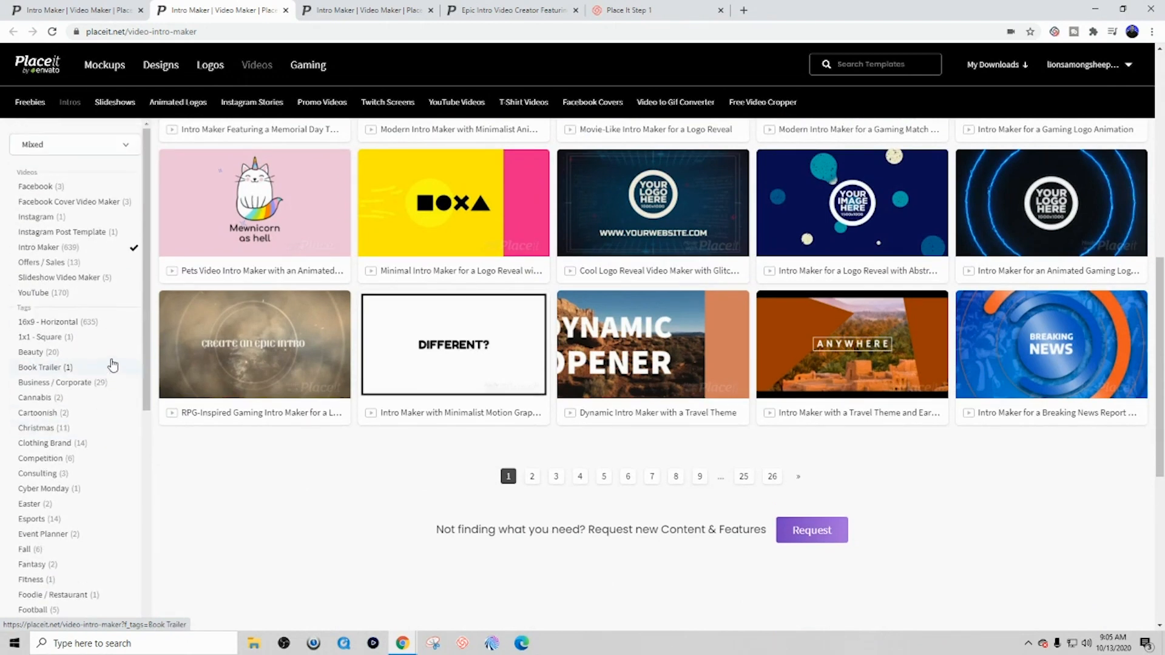
mouse_move(43, 508)
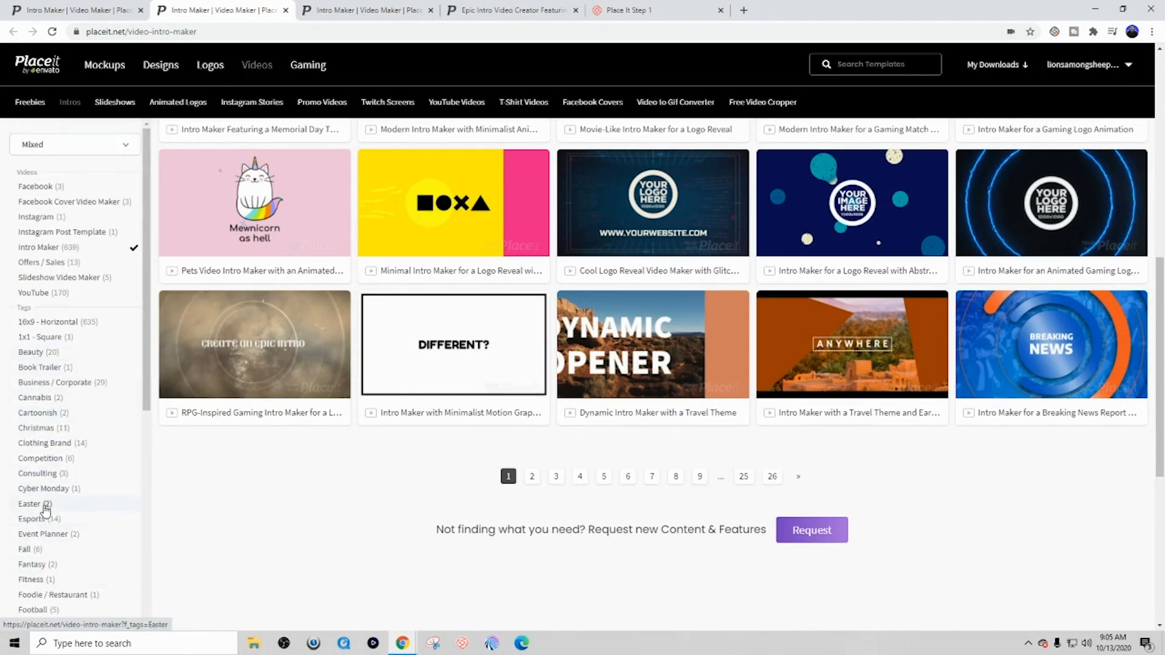
scroll("down", 3)
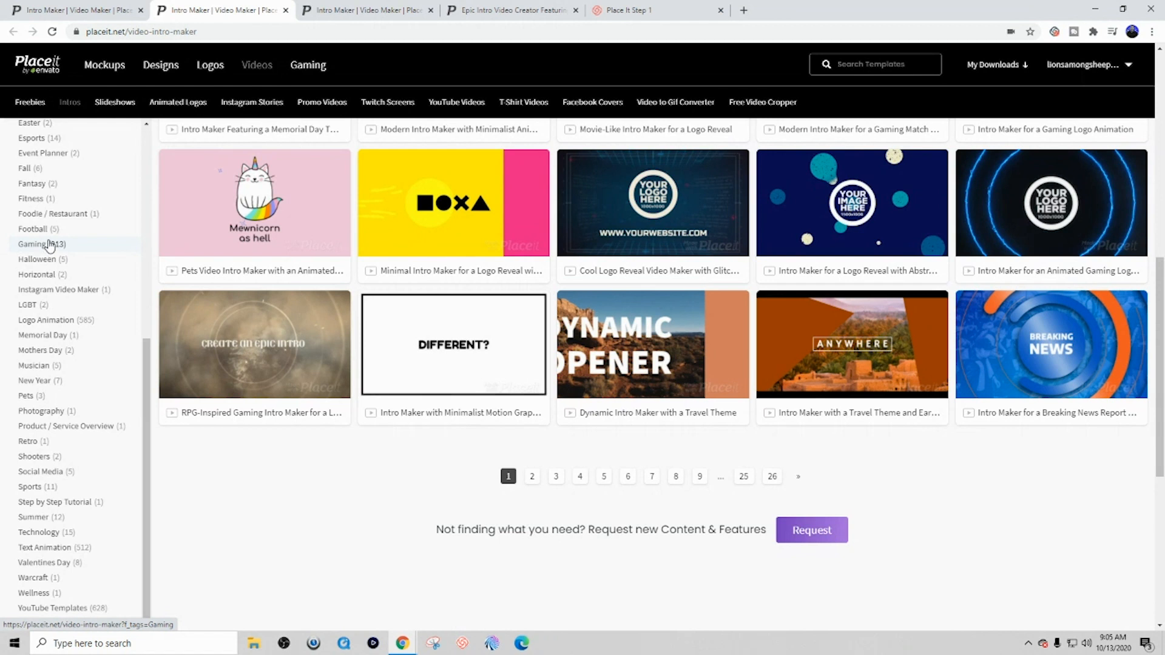
- Filter intro templates by the Gaming tag and scroll through the results
left_click(39, 244)
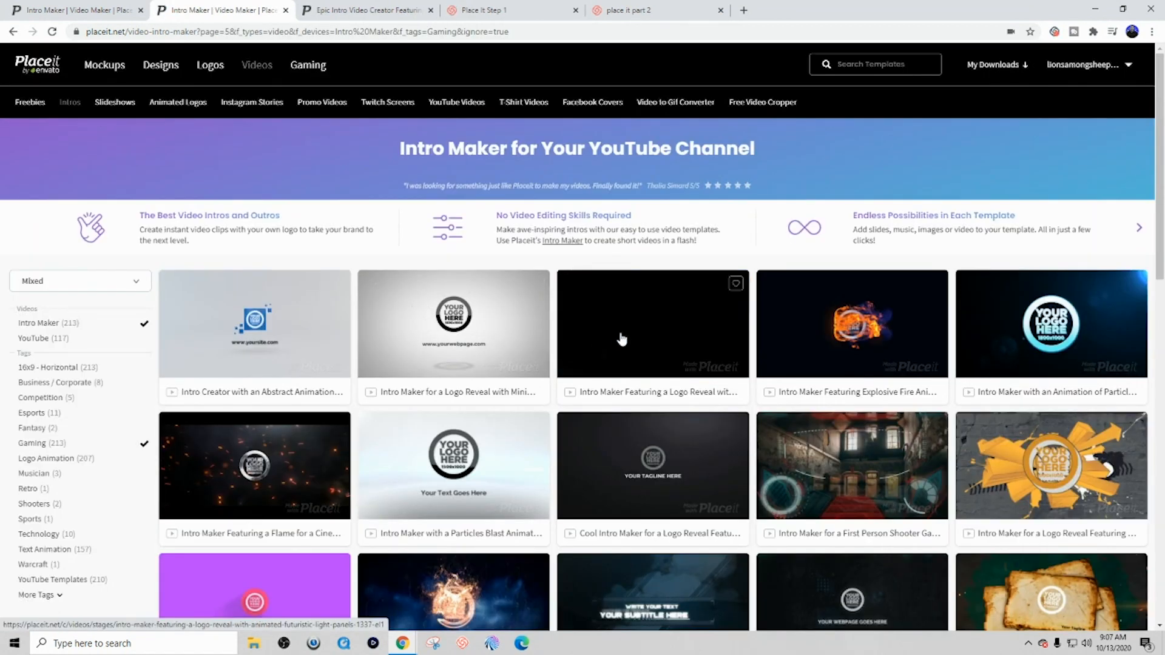
scroll("down", 3)
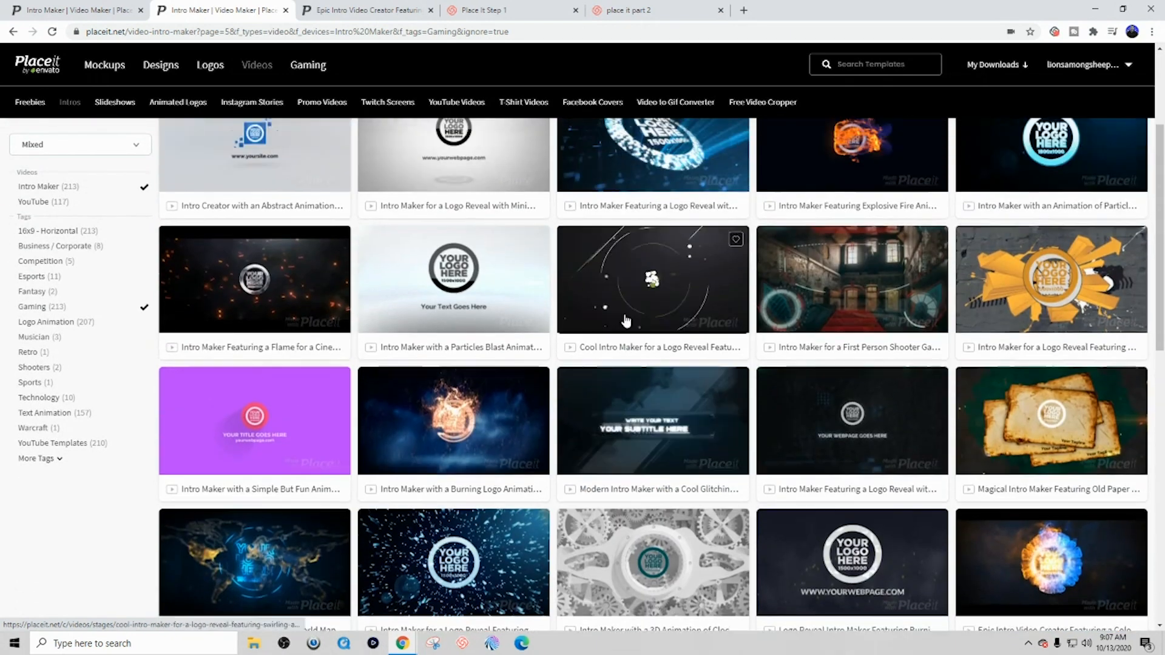
scroll("down", 3)
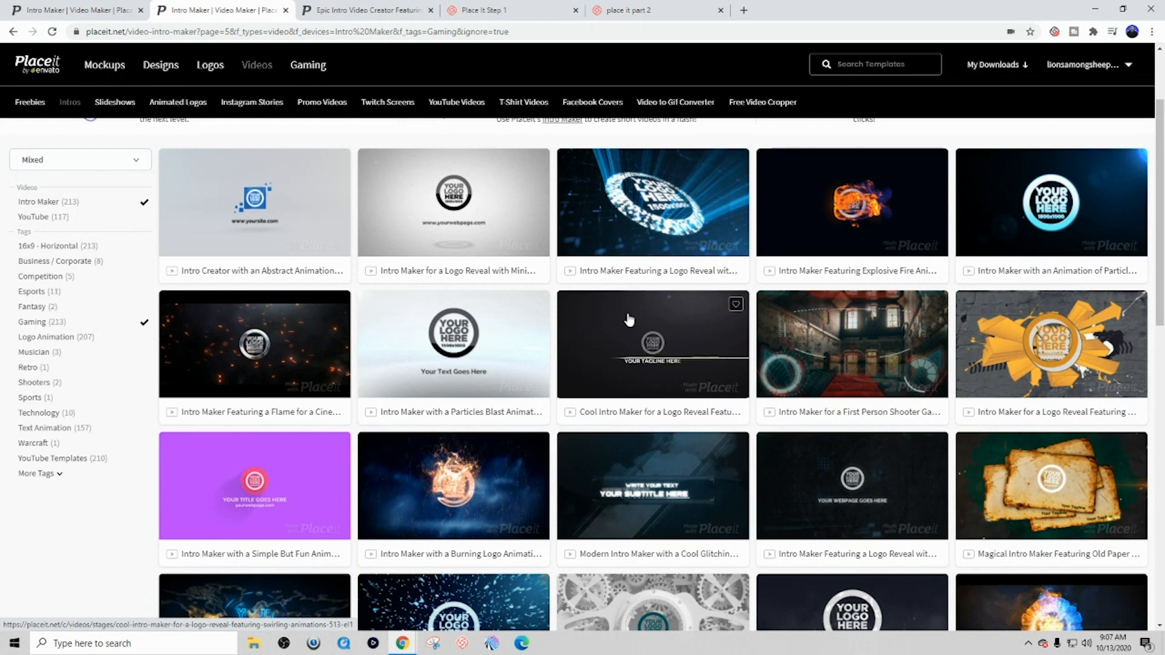
mouse_move(629, 318)
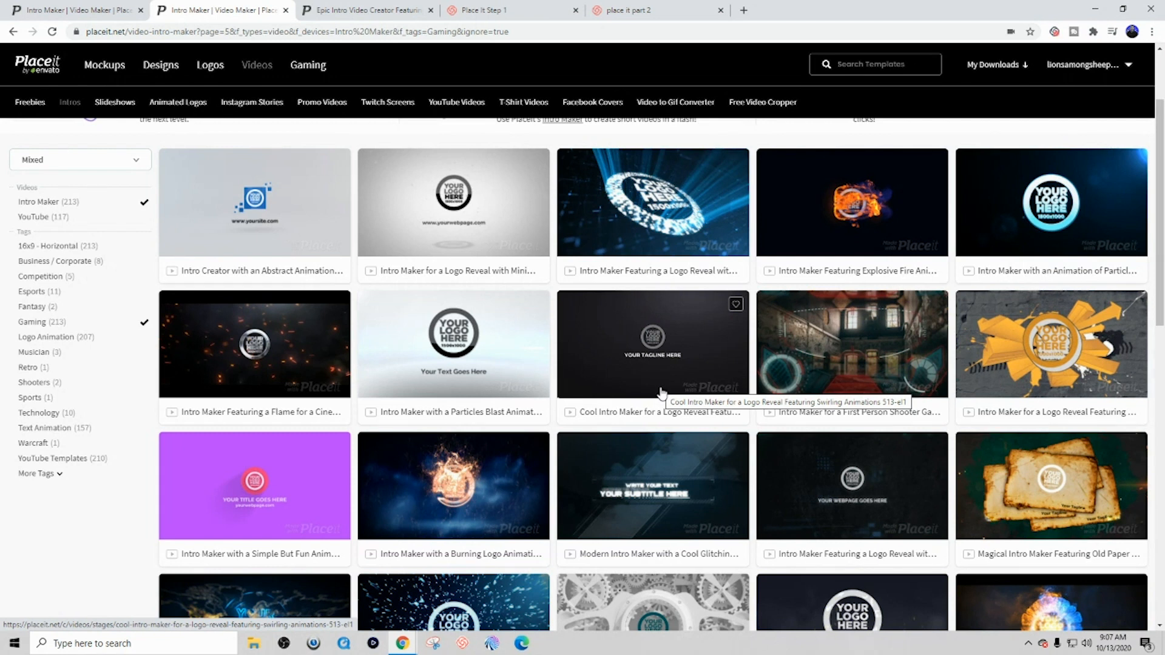
mouse_move(665, 388)
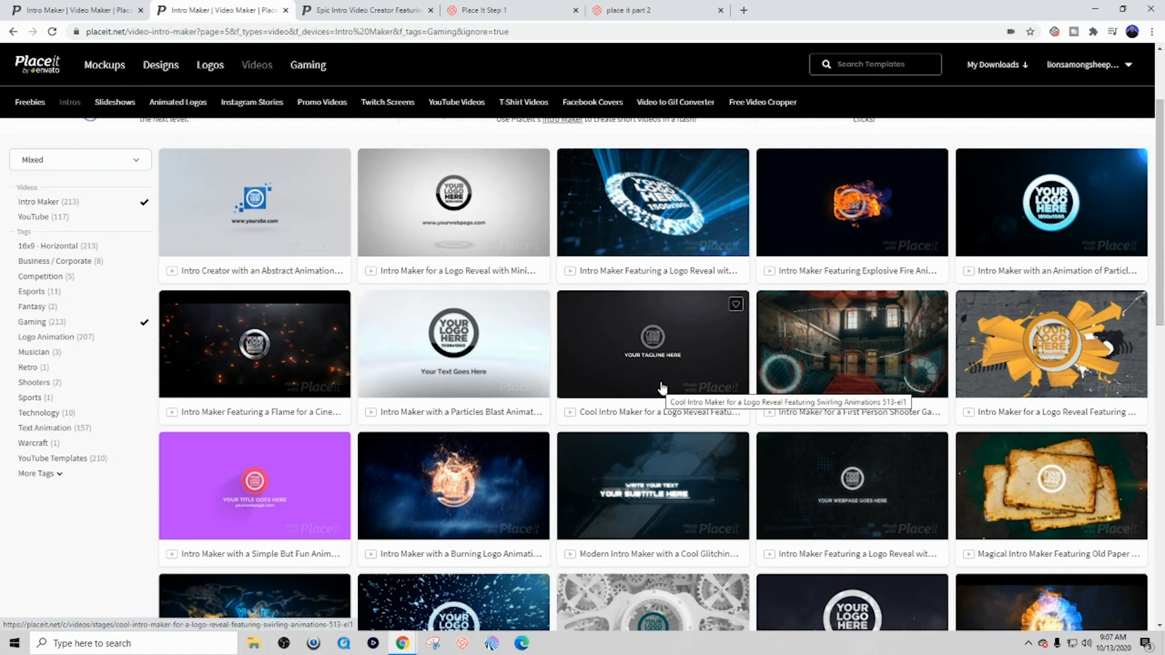
scroll("down", 3)
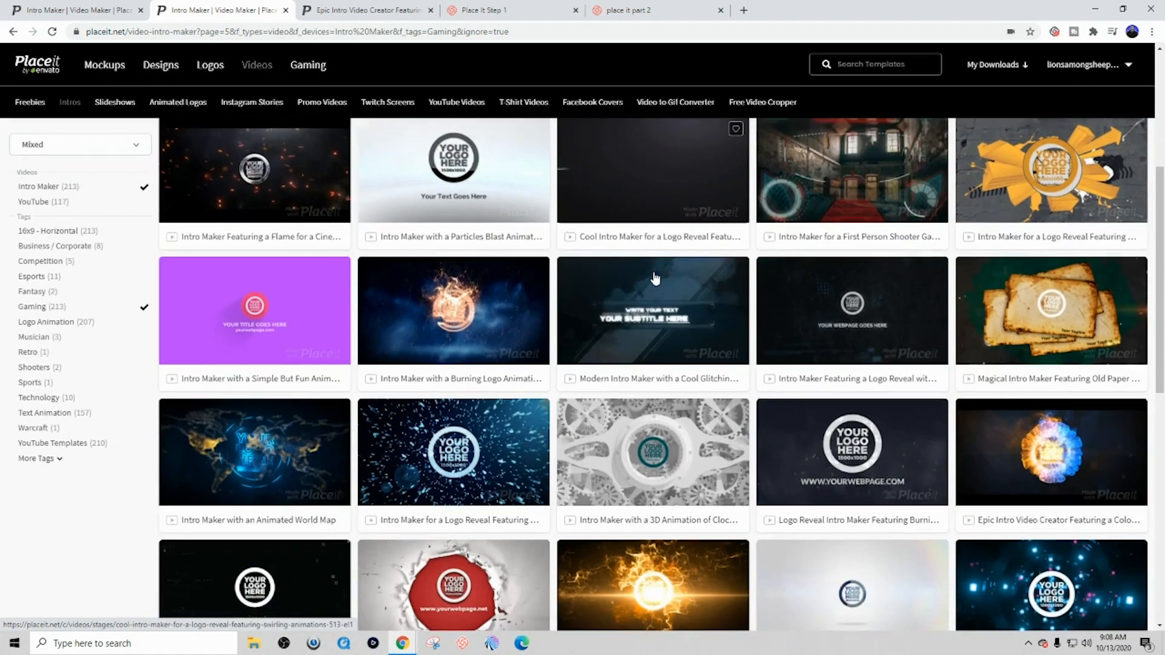
scroll("down", 3)
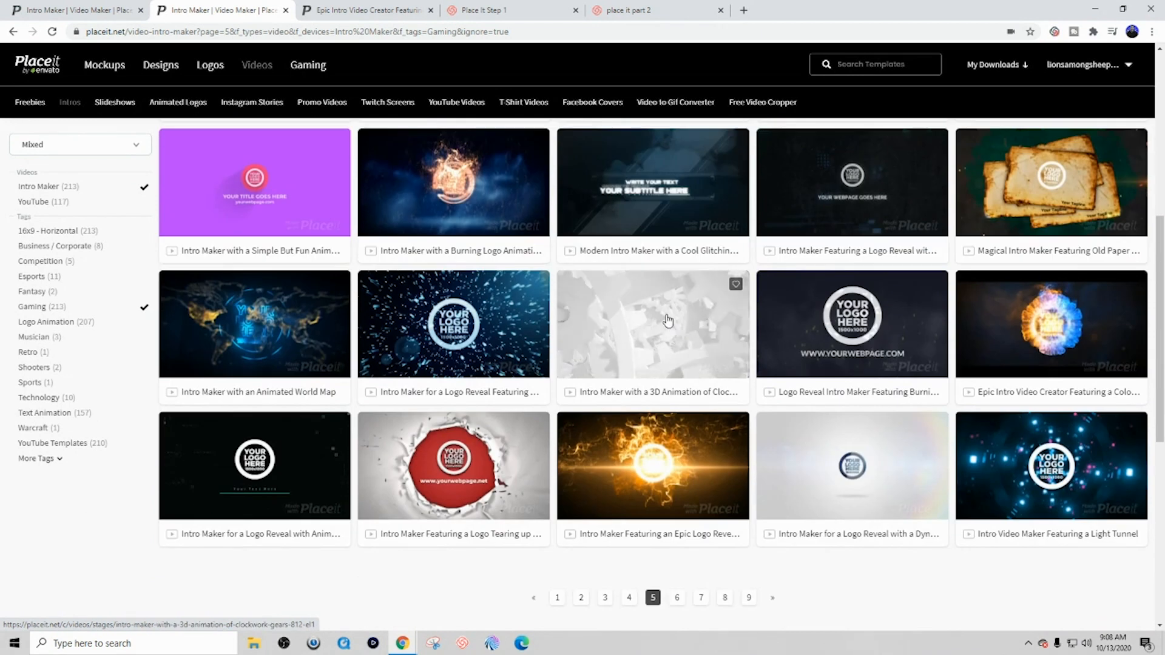
mouse_move(1015, 337)
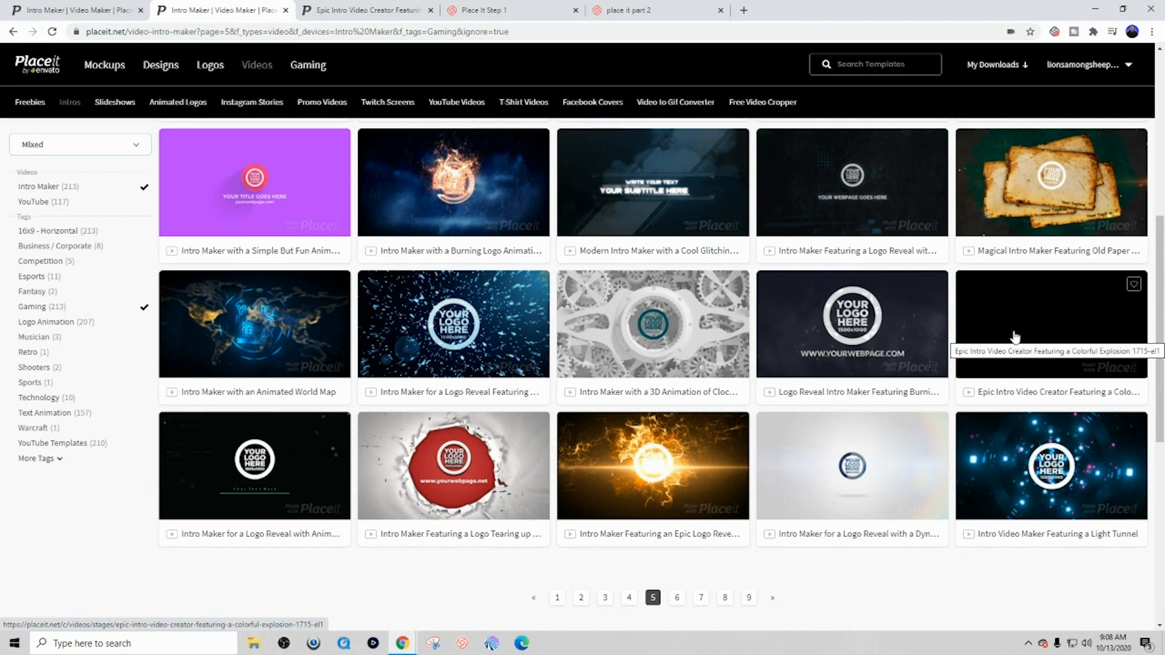
- Open the Epic Intro Video Creator Featuring a Colorful Explosion template and replay its preview
left_click(1050, 324)
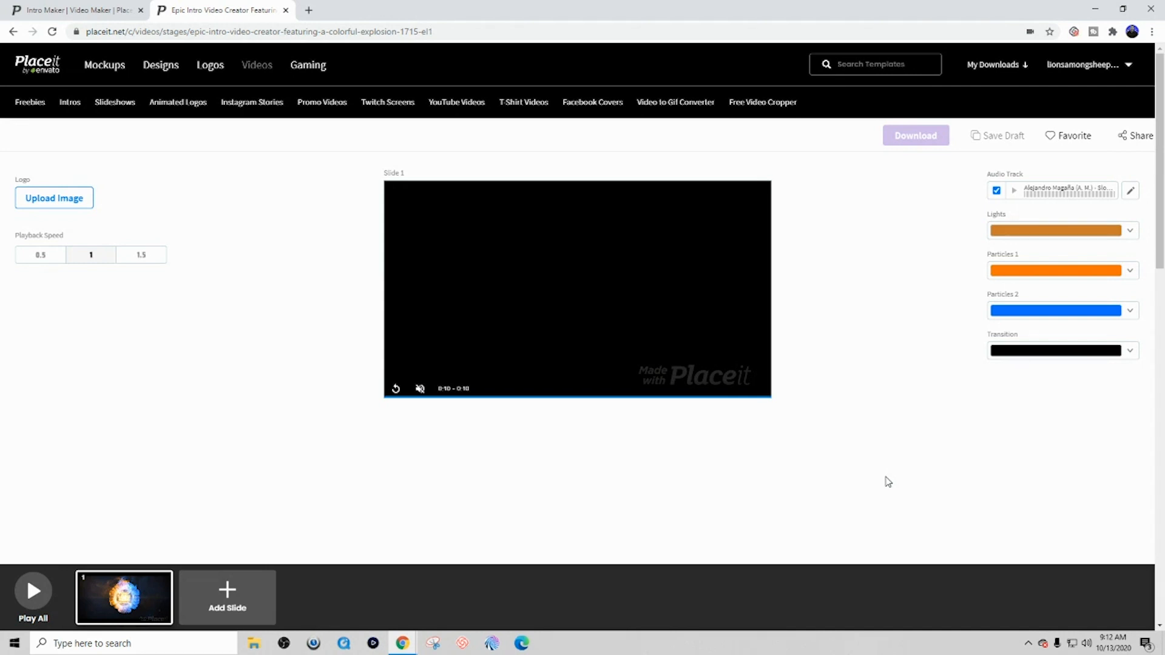
left_click(396, 389)
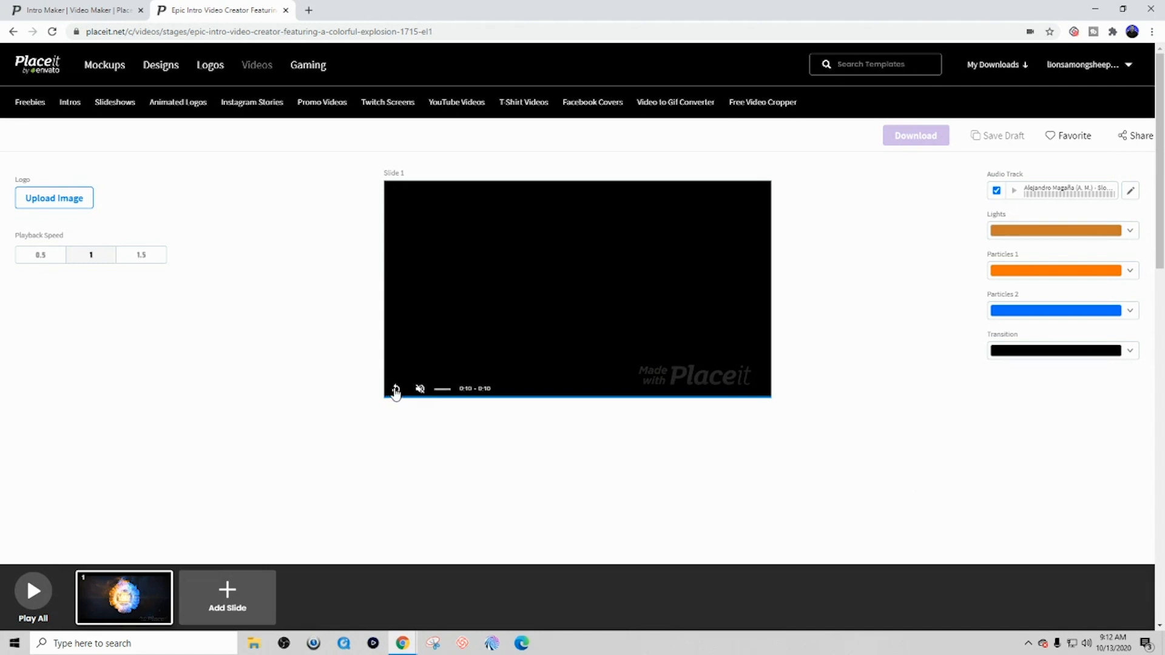
left_click(395, 388)
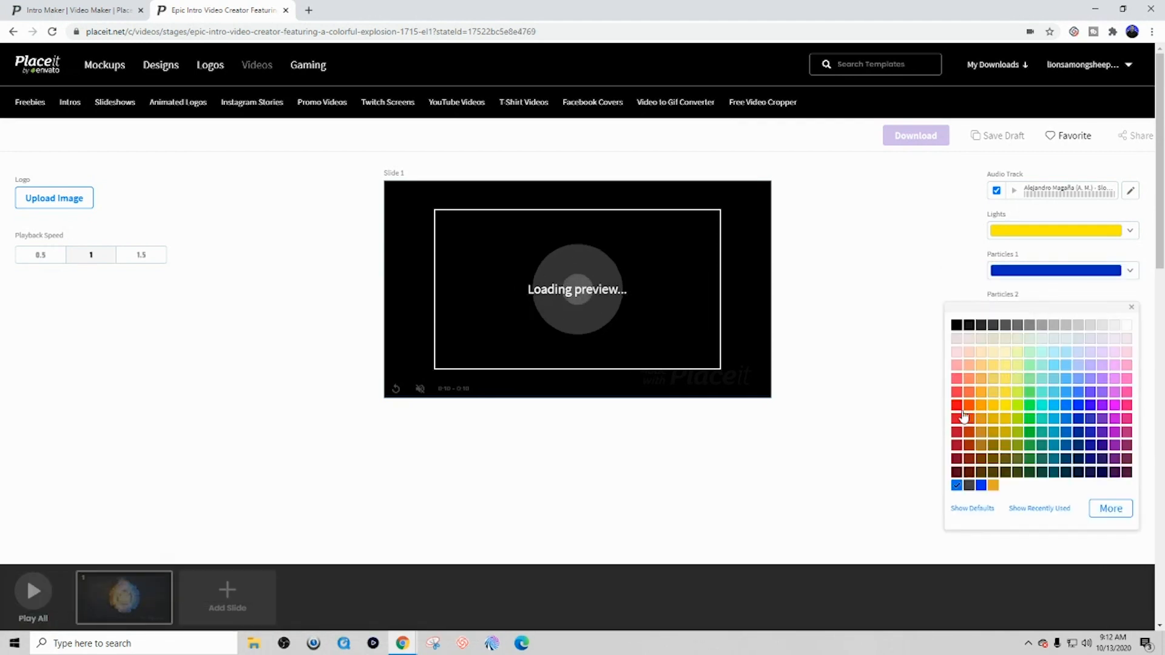
- Set the Particles 2 colour to red
left_click(956, 406)
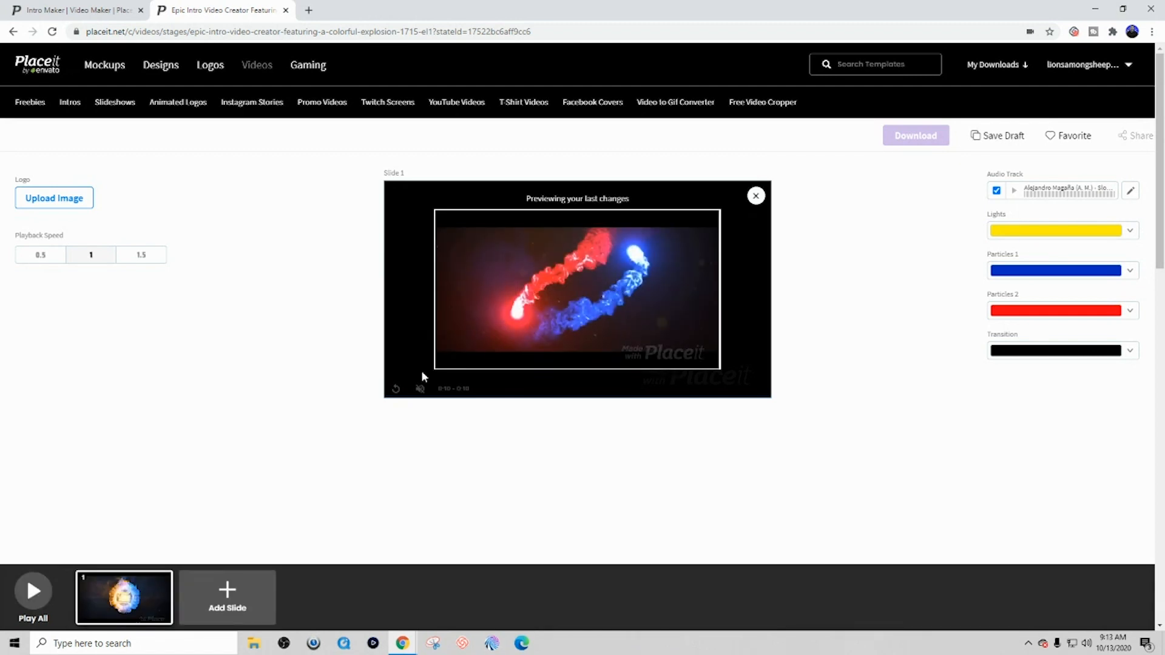
mouse_move(641, 282)
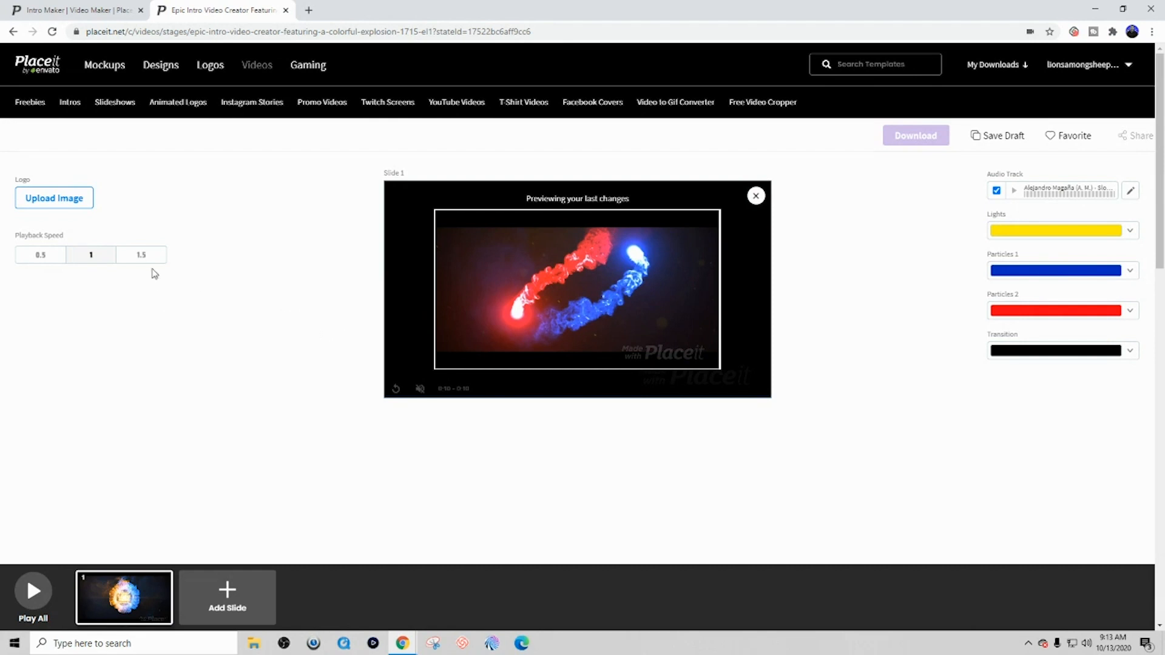
- Upload Esports_Logo_Design as the intro logo and crop it
left_click(54, 198)
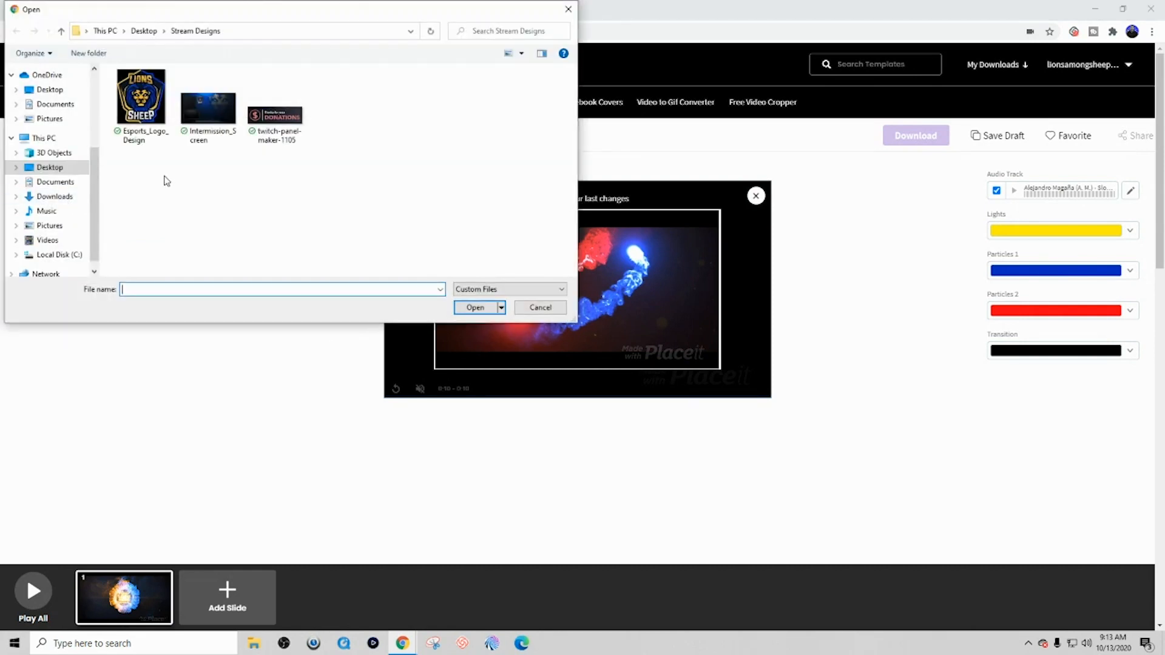
left_click(142, 100)
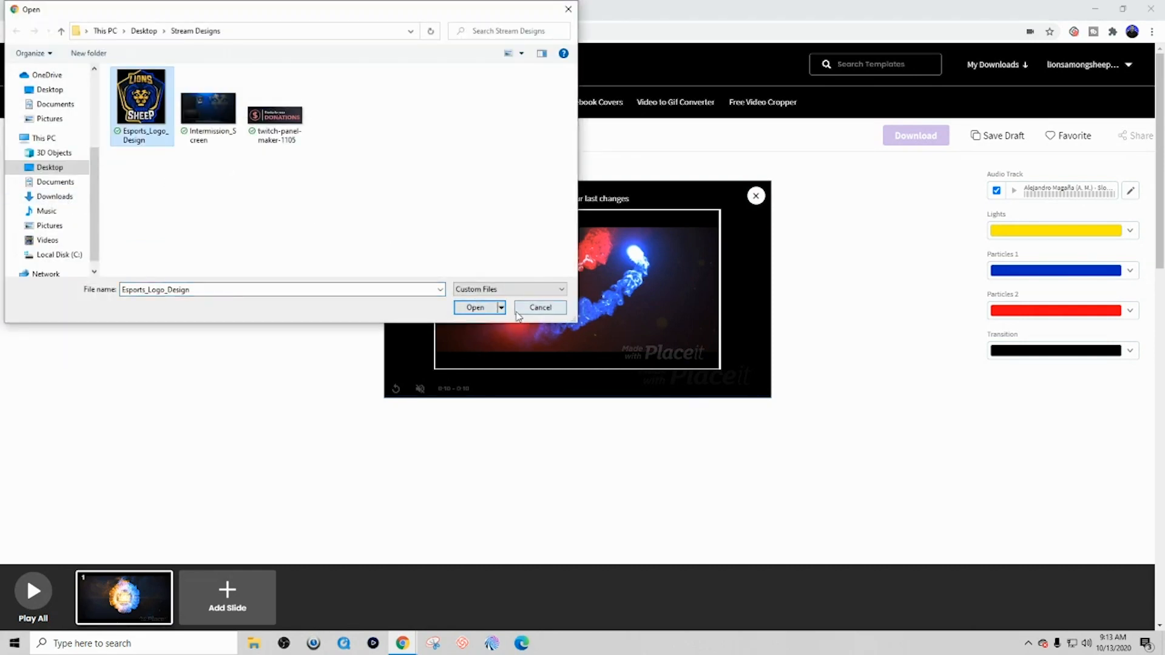
left_click(475, 307)
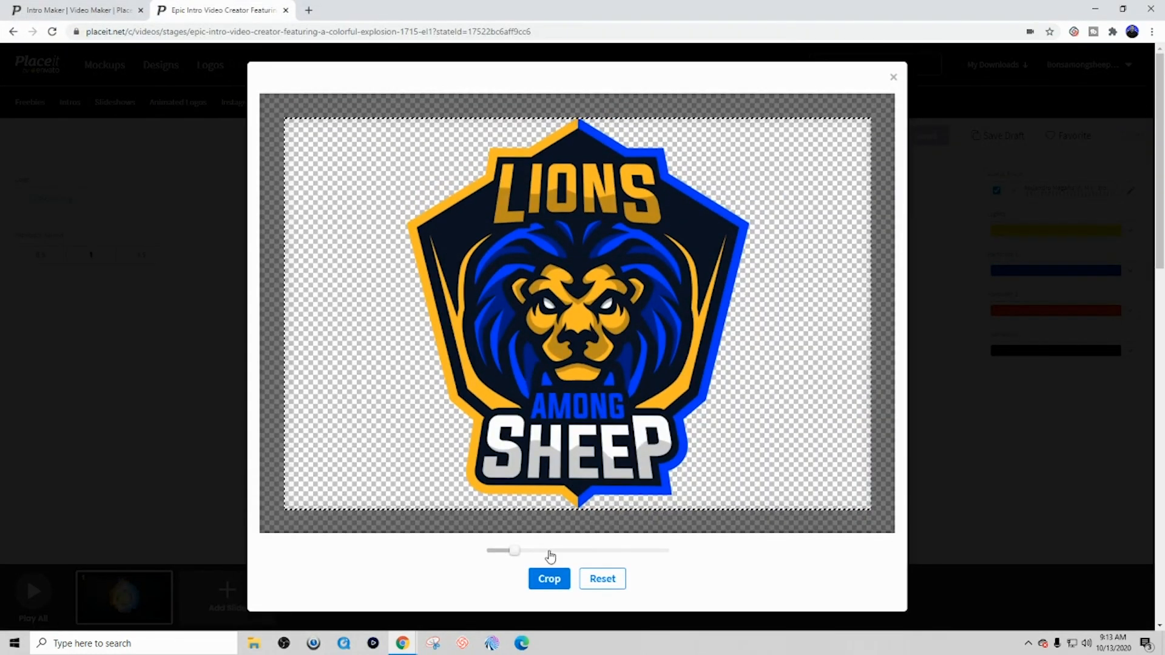
left_click(549, 579)
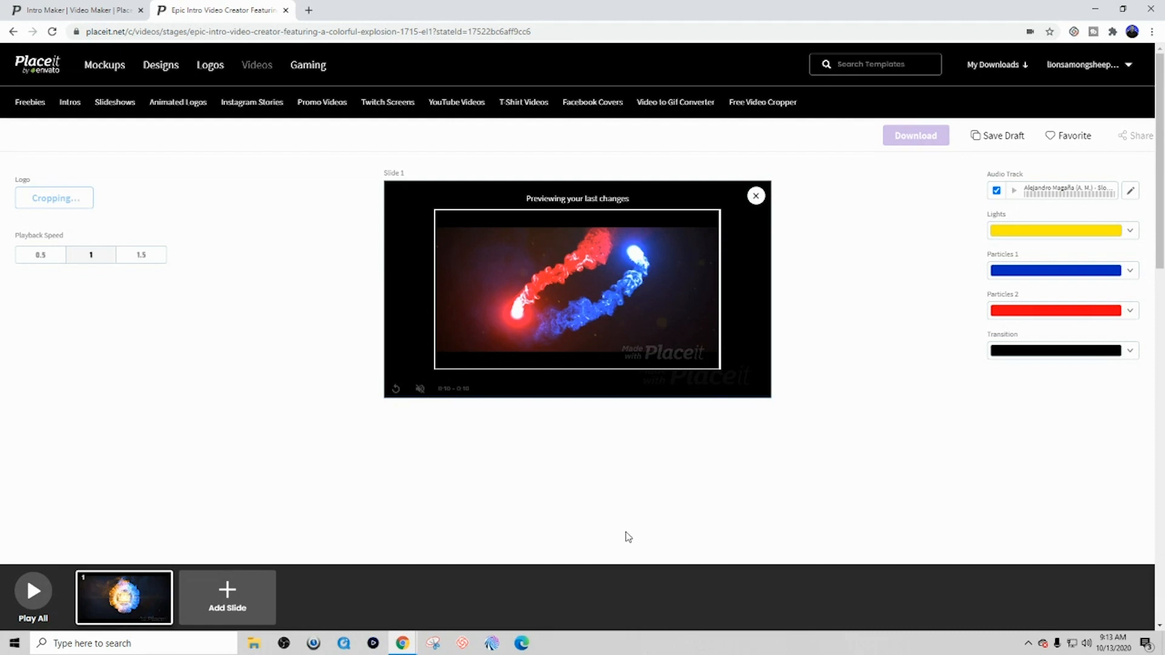
left_click(755, 195)
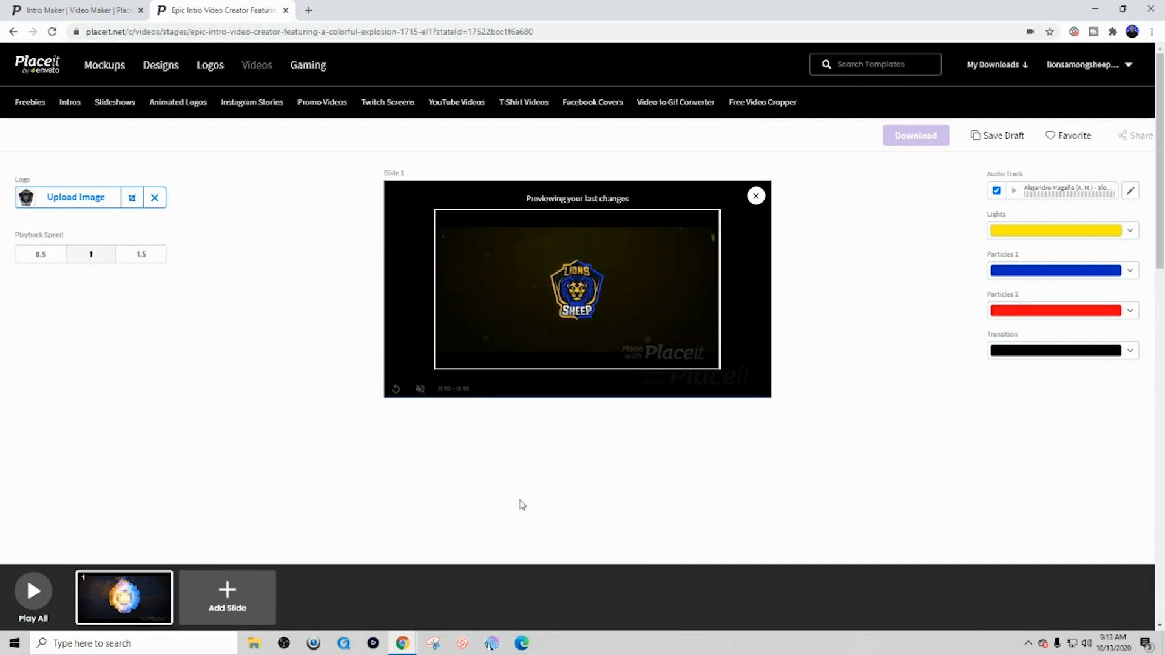
mouse_move(547, 381)
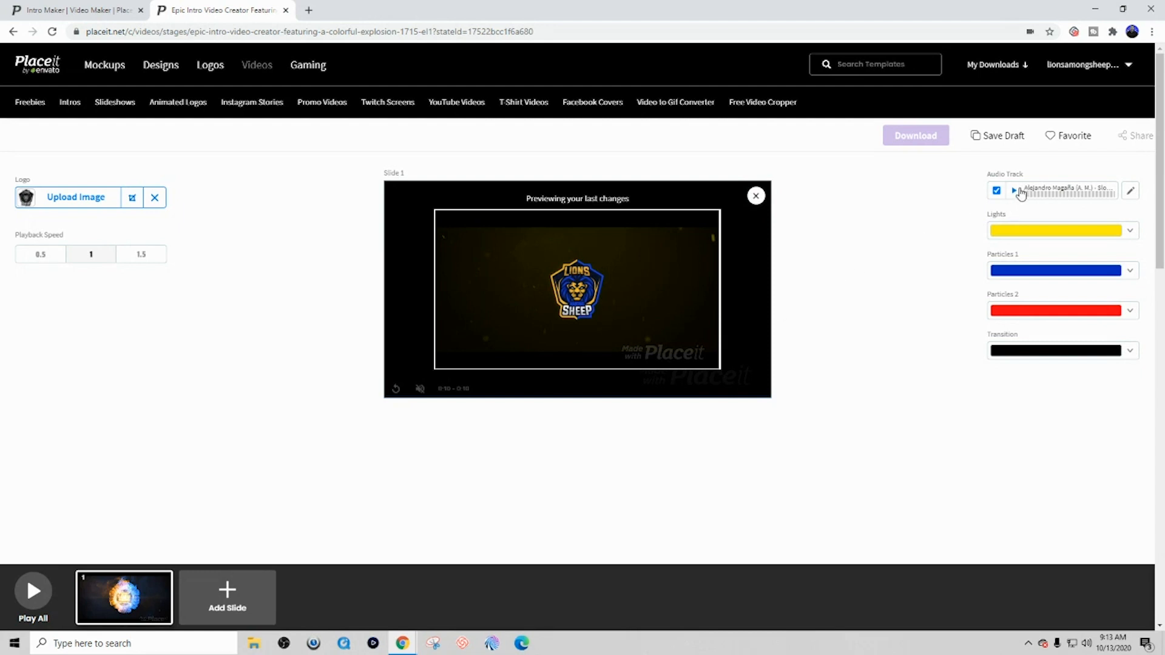
mouse_move(1018, 194)
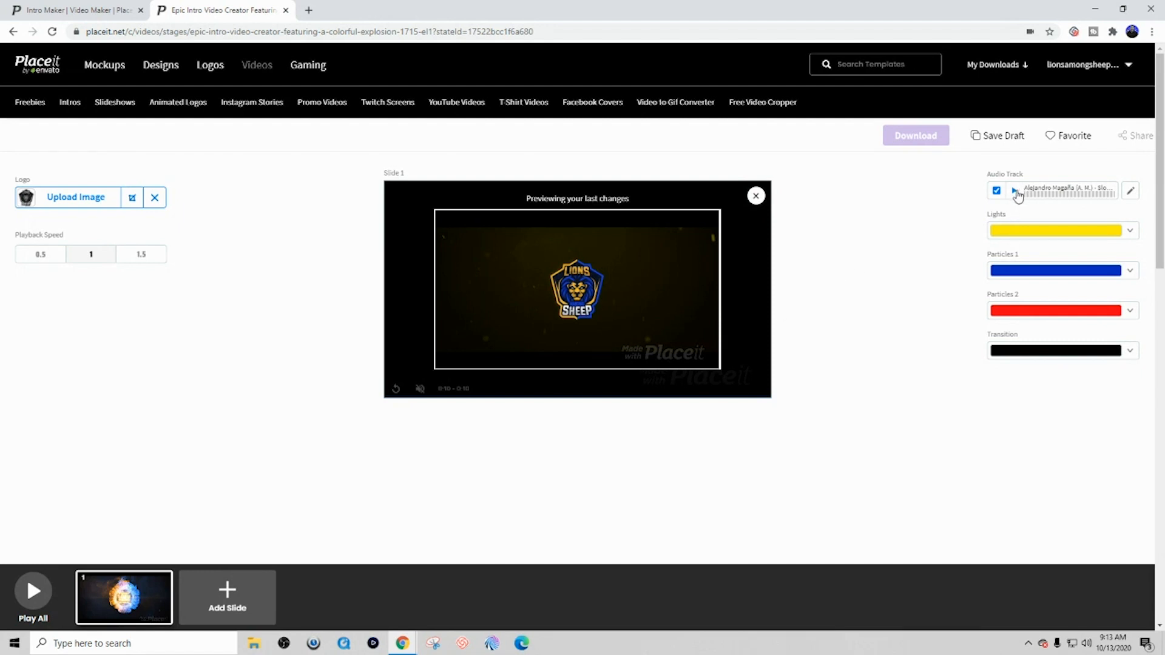
- Preview the audio track sample, untick Audio Track, and keep playback speed at 1
left_click(1015, 190)
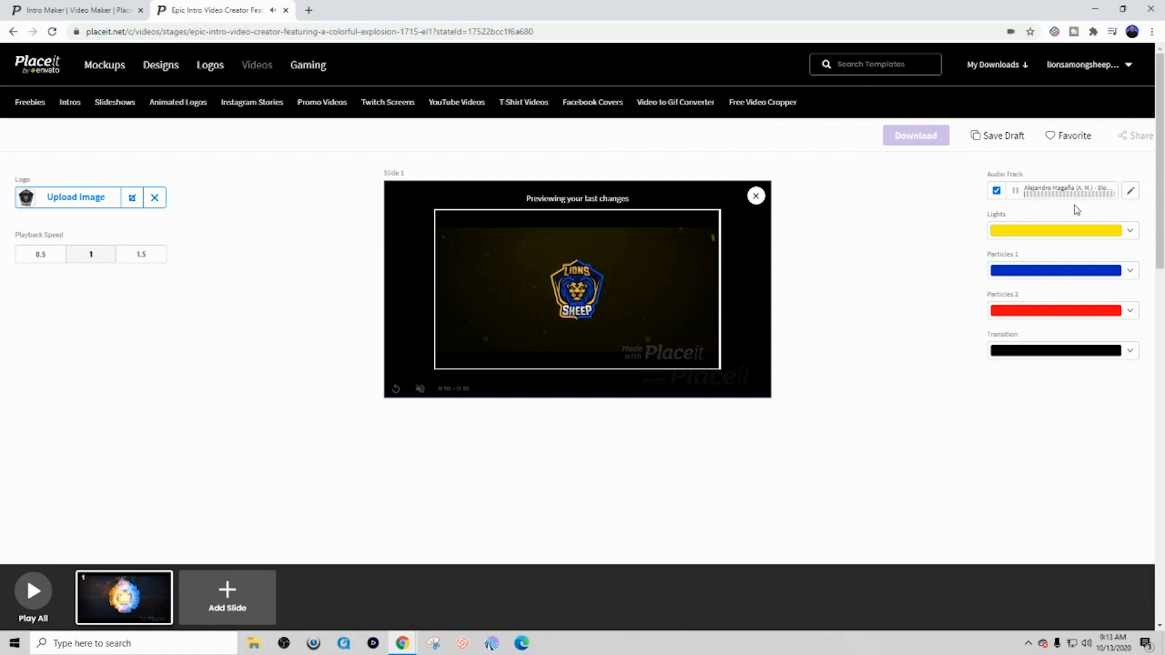
left_click(1130, 191)
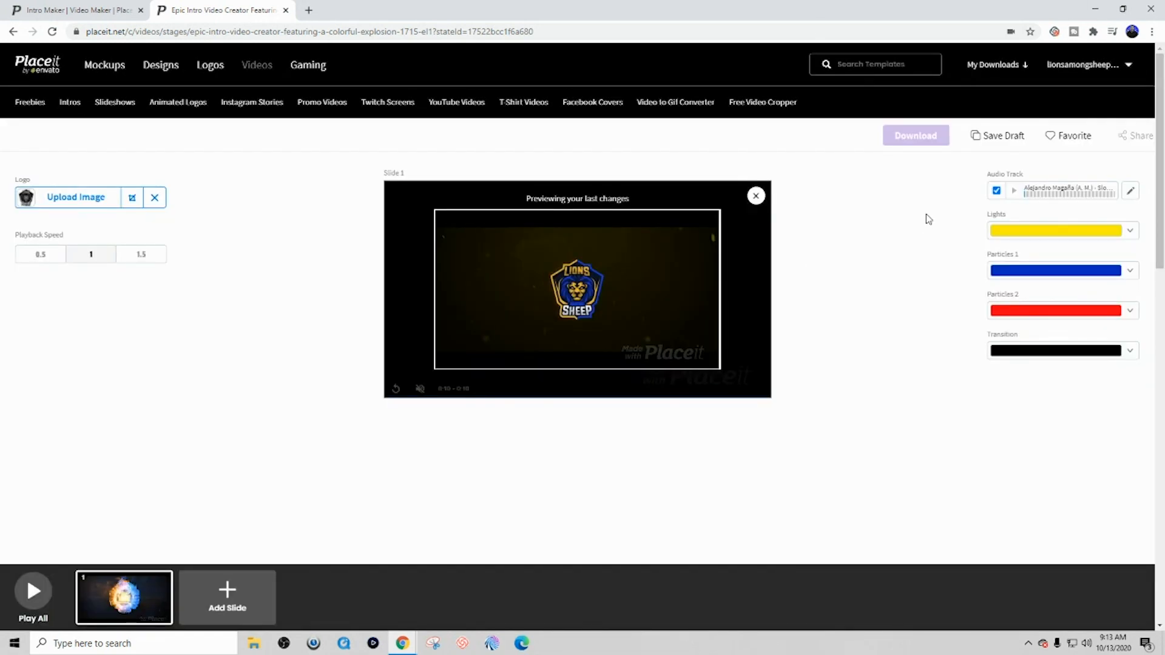
left_click(996, 189)
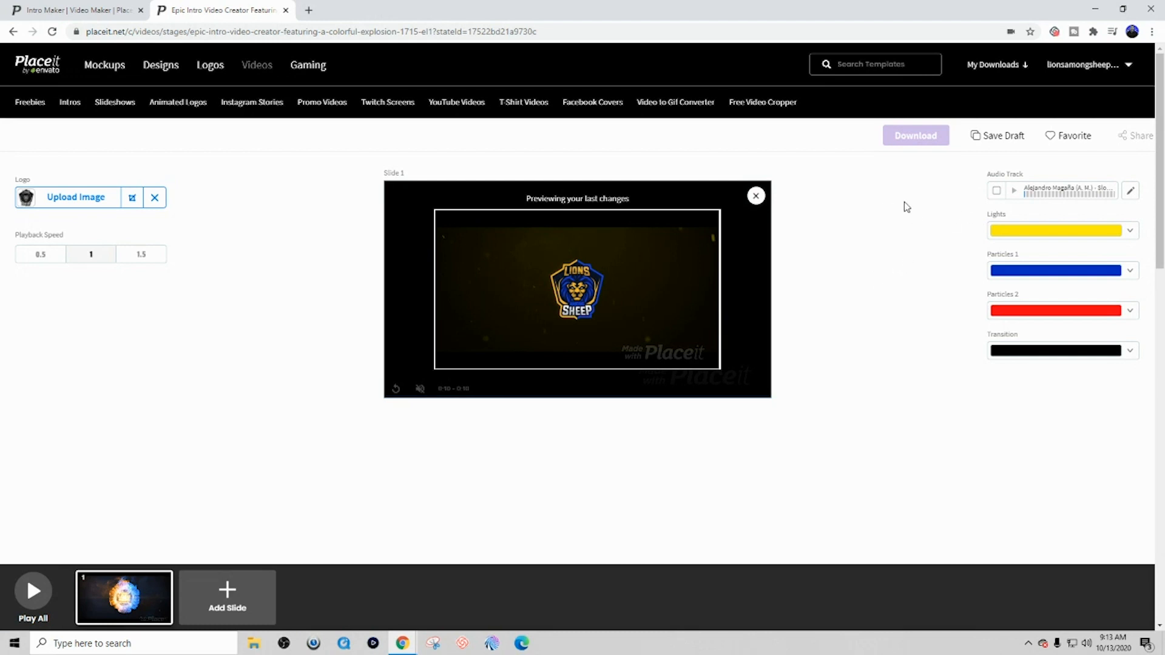
mouse_move(629, 388)
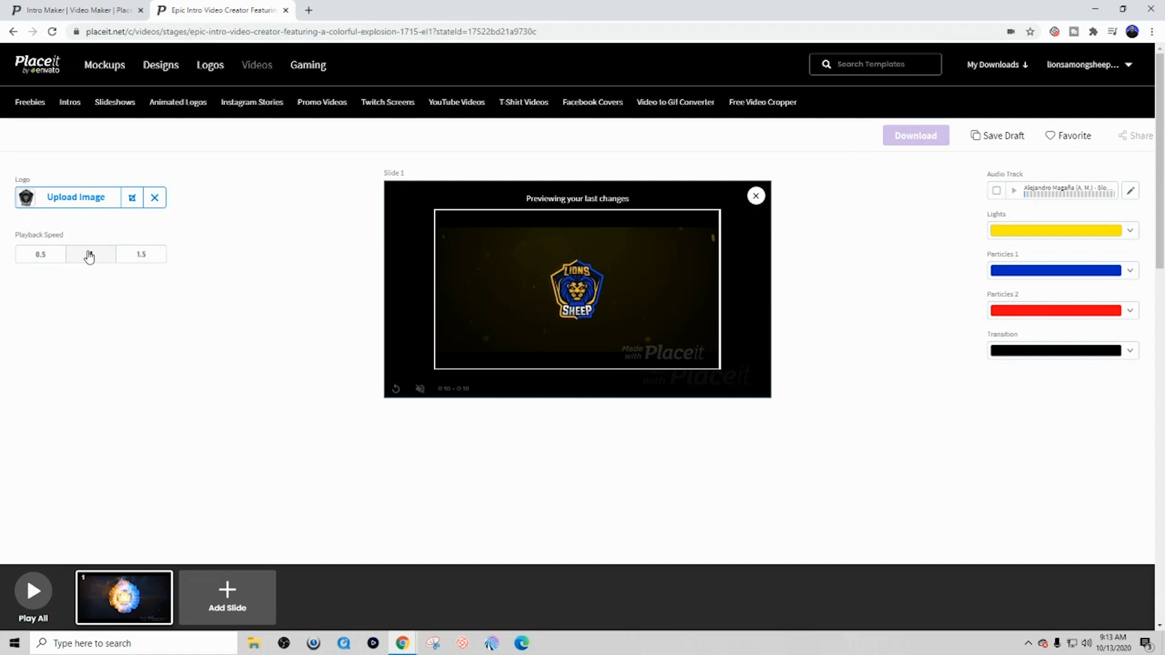
left_click(90, 255)
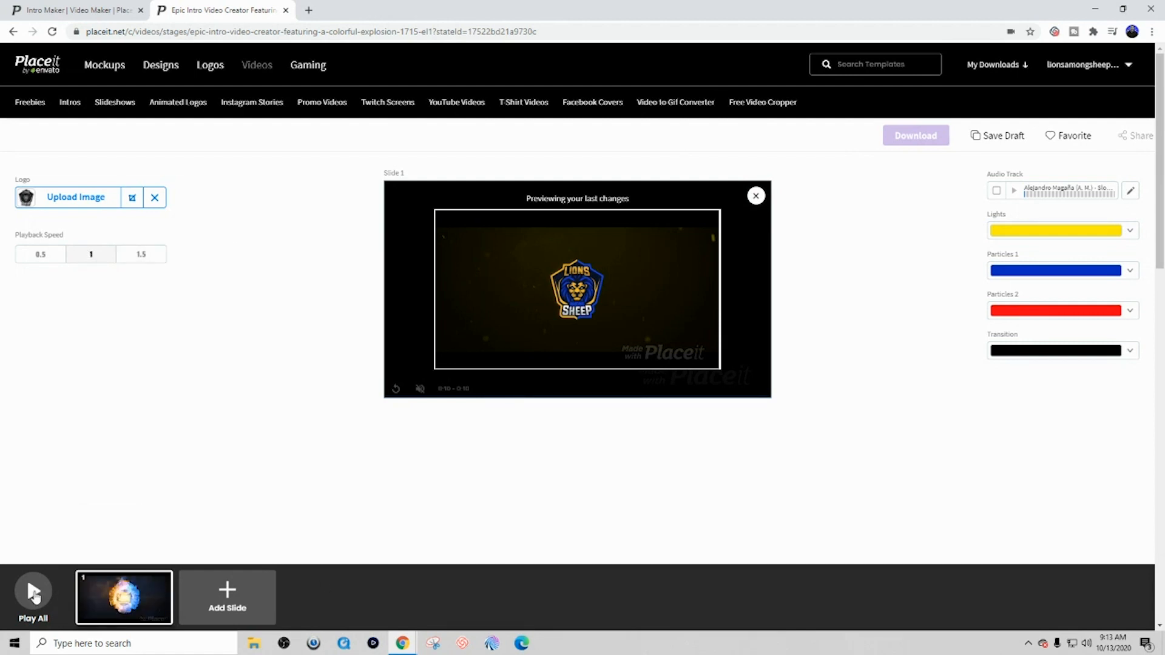
- Play the full customised intro with Play All
left_click(32, 598)
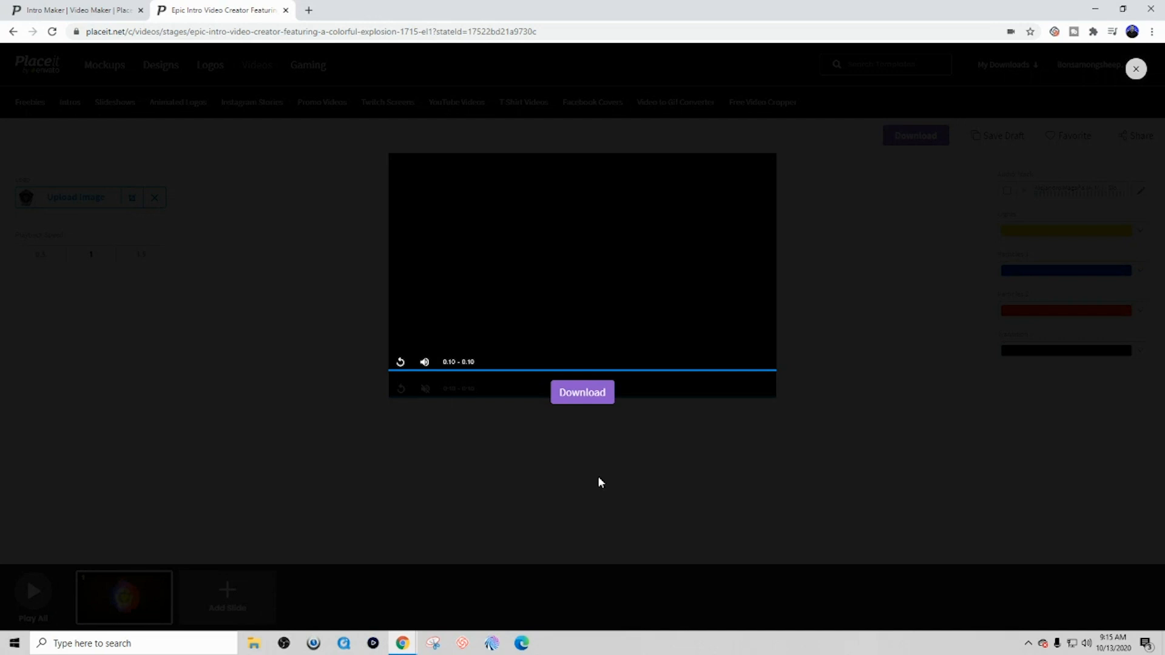
- Close the full-intro preview and download the finished intro video
left_click(581, 392)
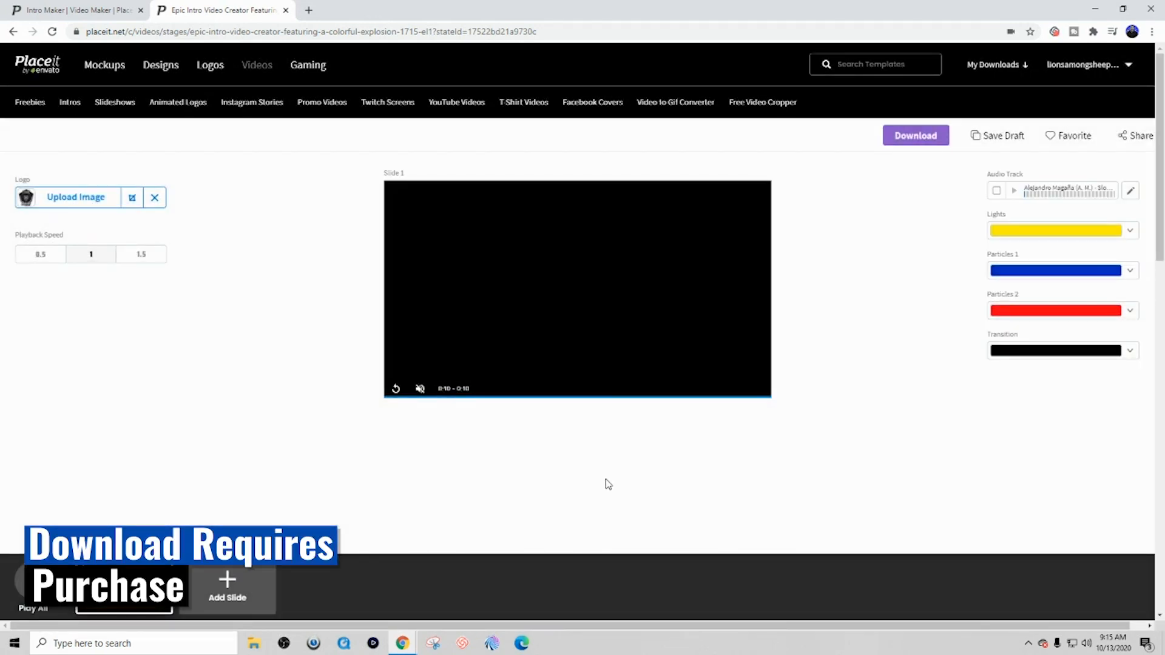
left_click(914, 135)
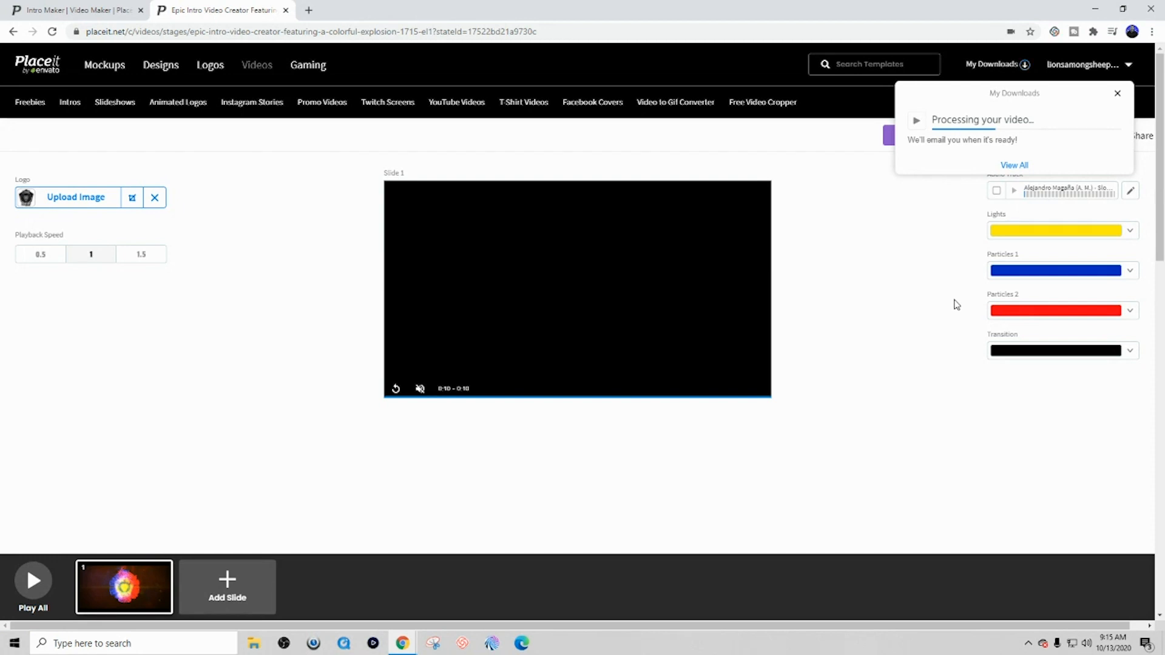
mouse_move(946, 310)
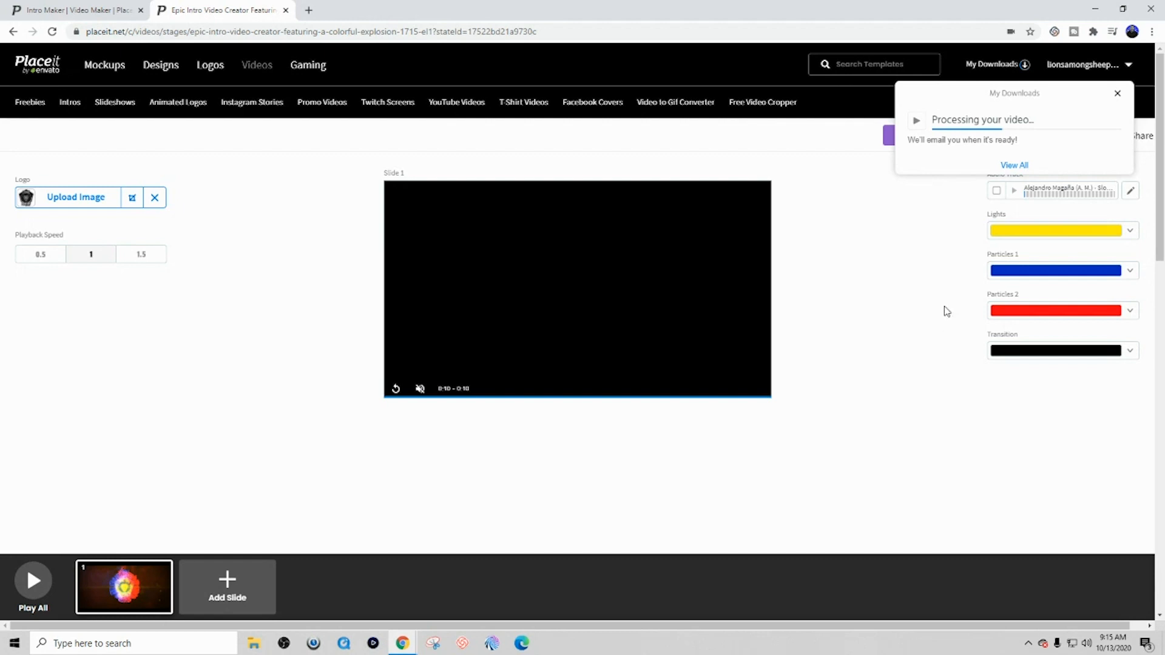
mouse_move(926, 287)
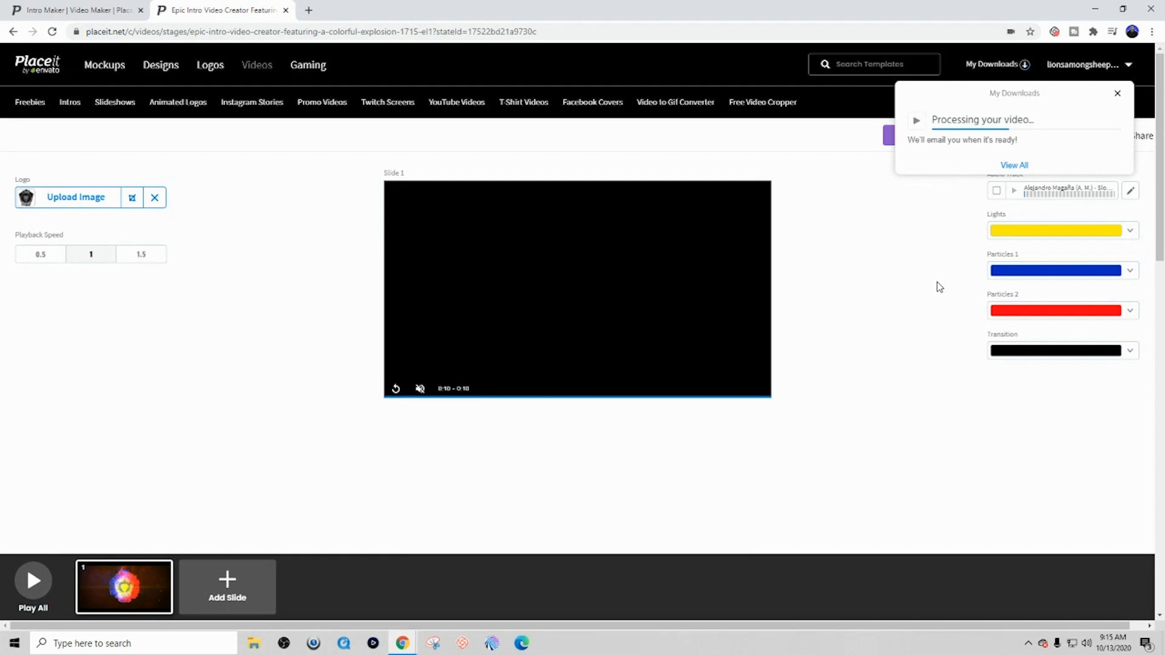
mouse_move(933, 318)
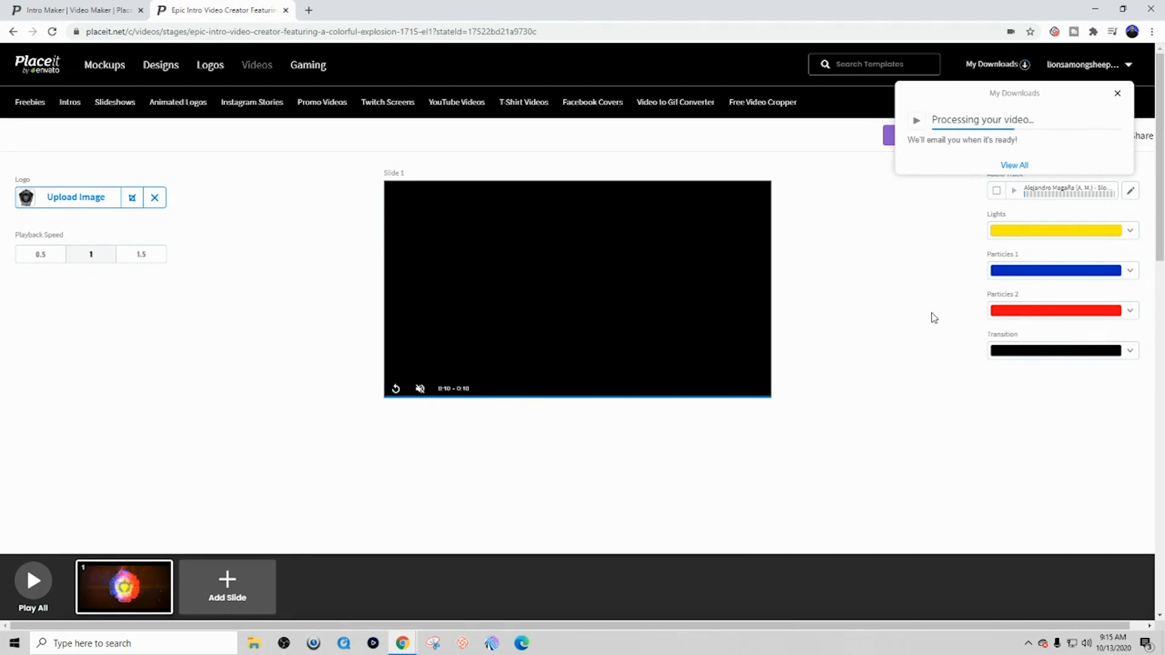